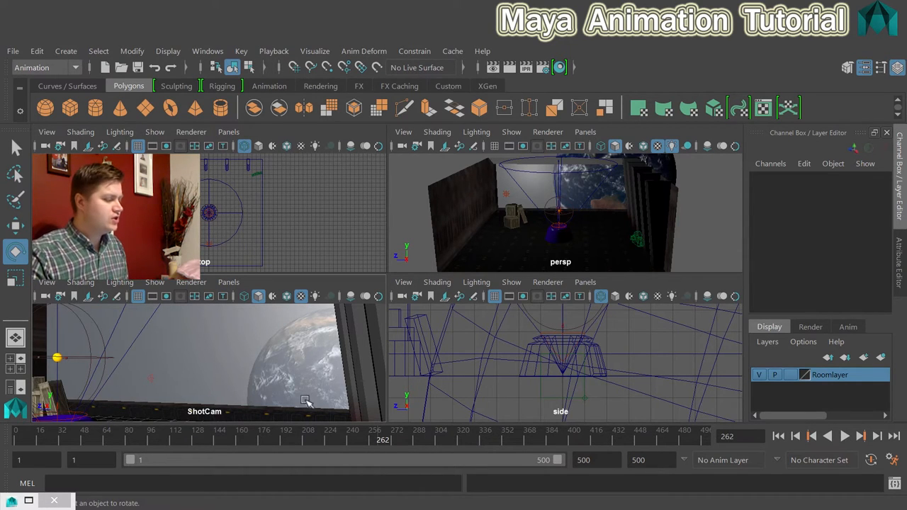
Maximize the ShotCam panel so it fills the workspace.
key("space")
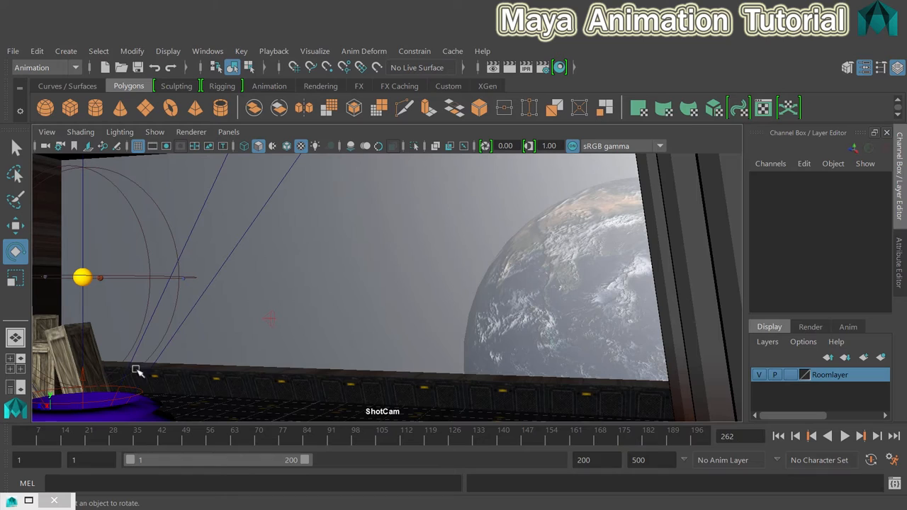
mouse_move(249, 317)
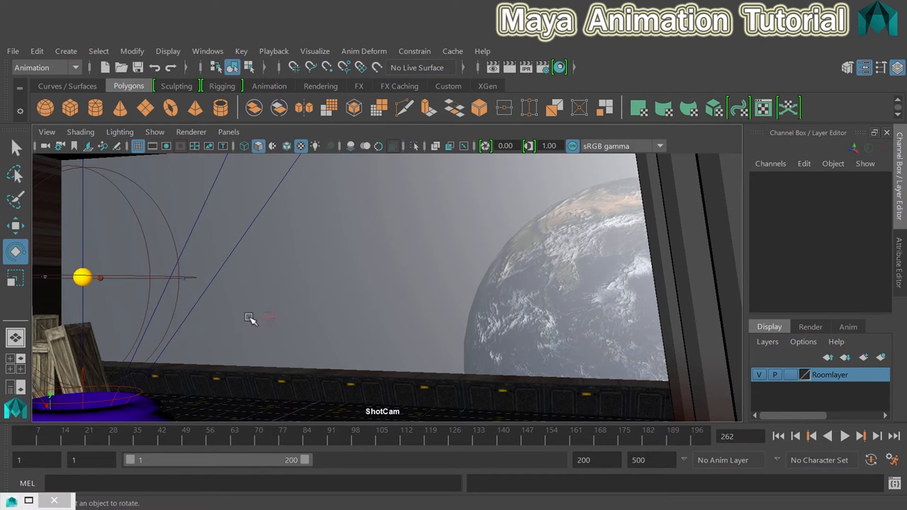
mouse_move(266, 313)
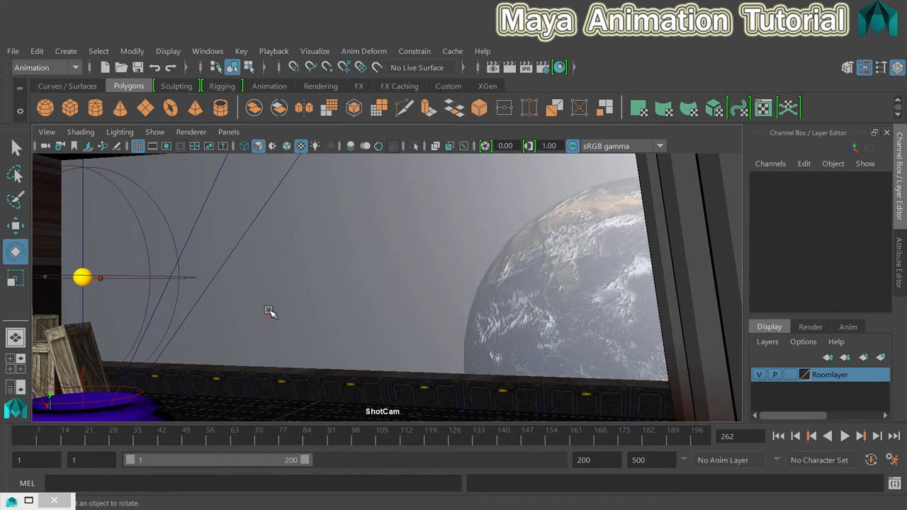
Bring up the ShotCam panel's Show list of displayable object types.
left_click(153, 132)
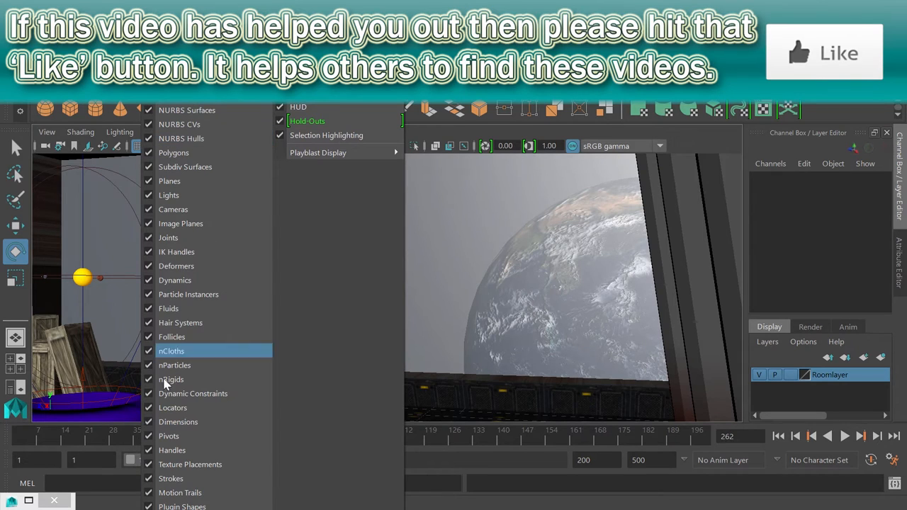
mouse_move(234, 141)
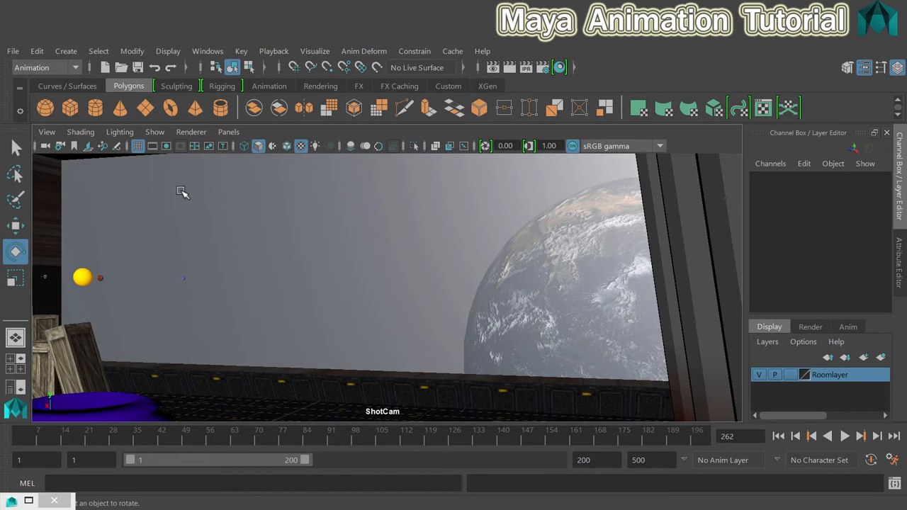
mouse_move(213, 223)
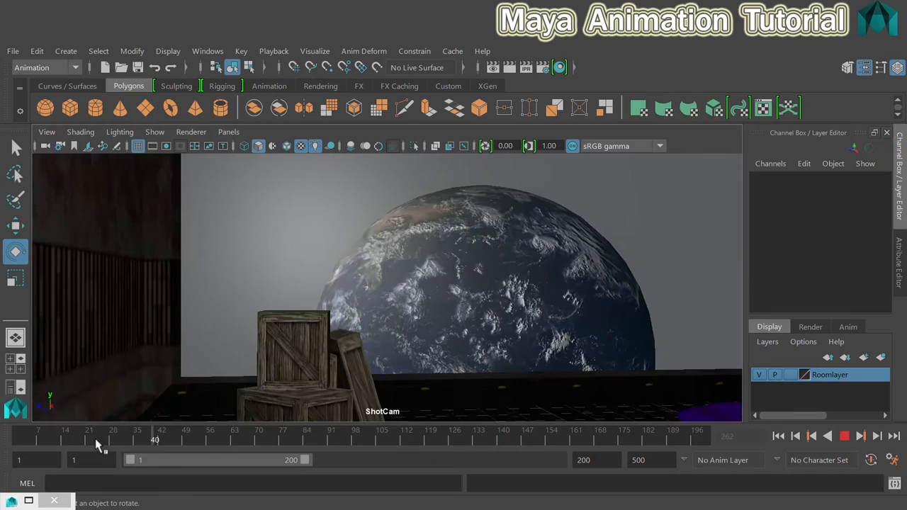
Rewind to frame 1 and bring up Playblast Options from the Playback menu.
left_click(20, 447)
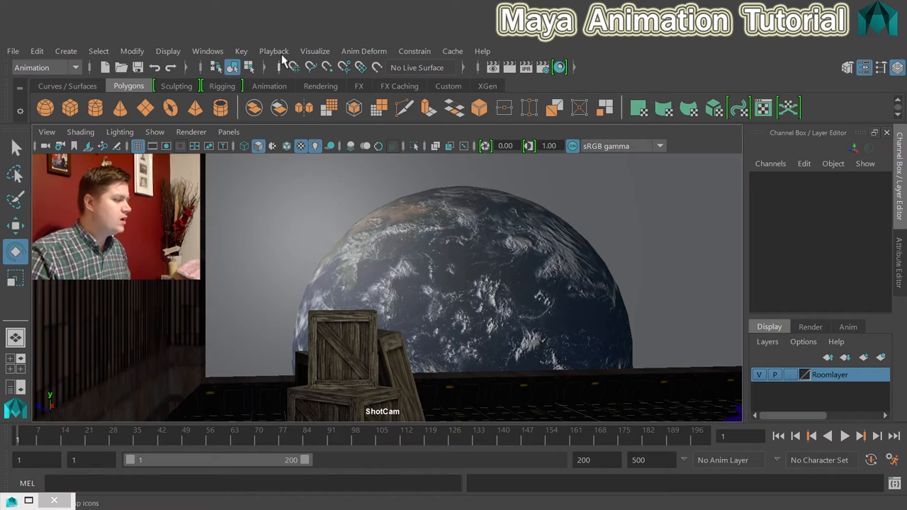
left_click(274, 51)
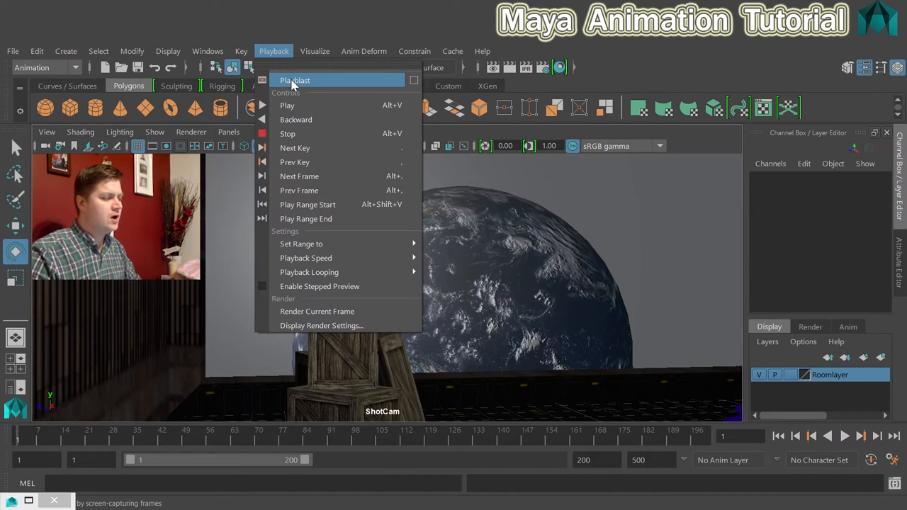
mouse_move(408, 88)
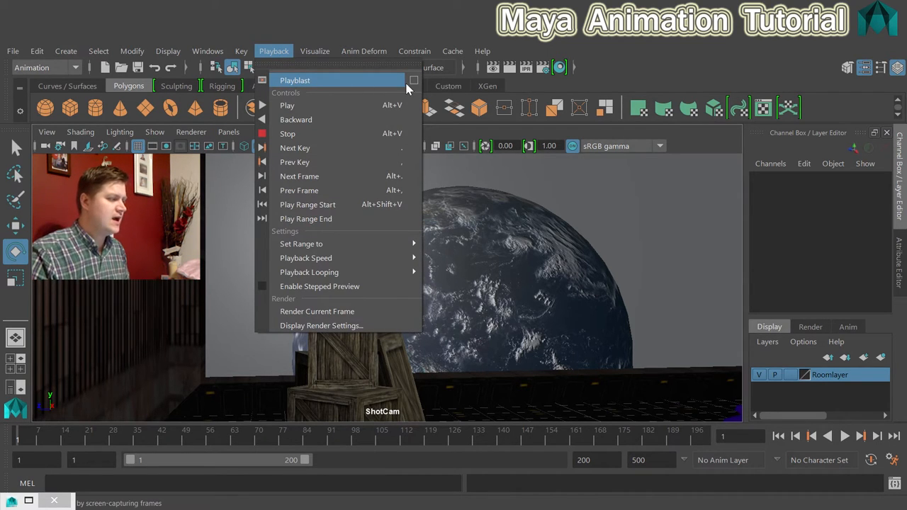
mouse_move(413, 80)
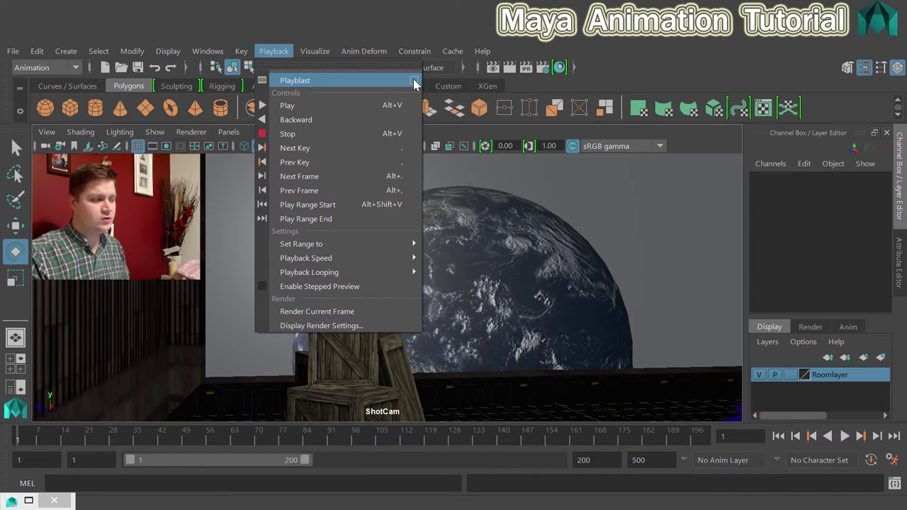
left_click(414, 79)
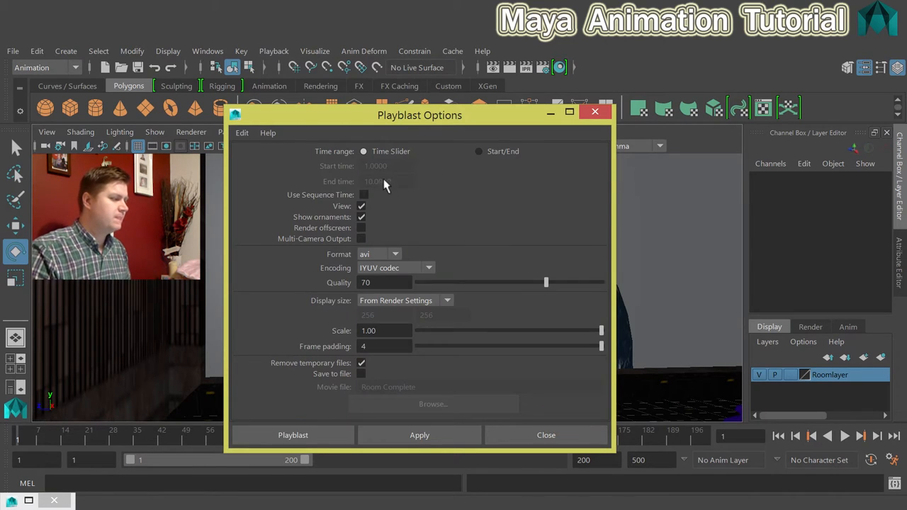
mouse_move(390, 167)
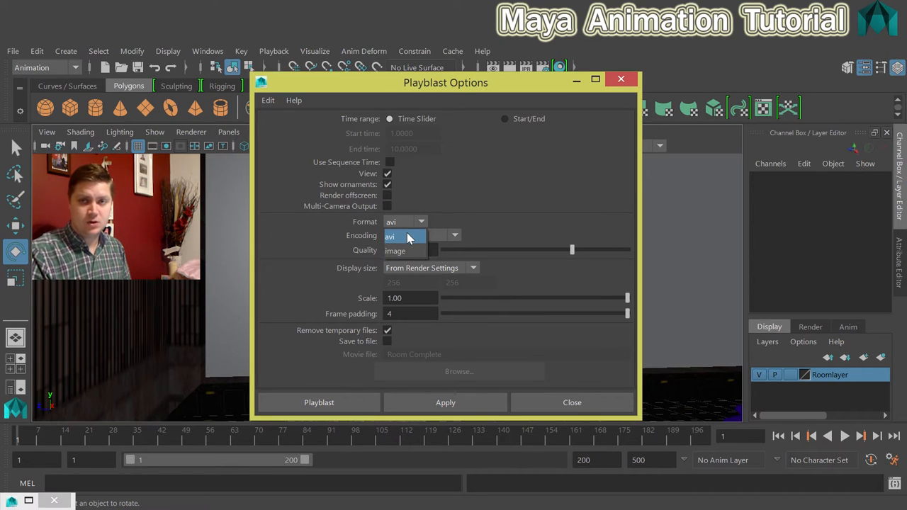
left_click(404, 235)
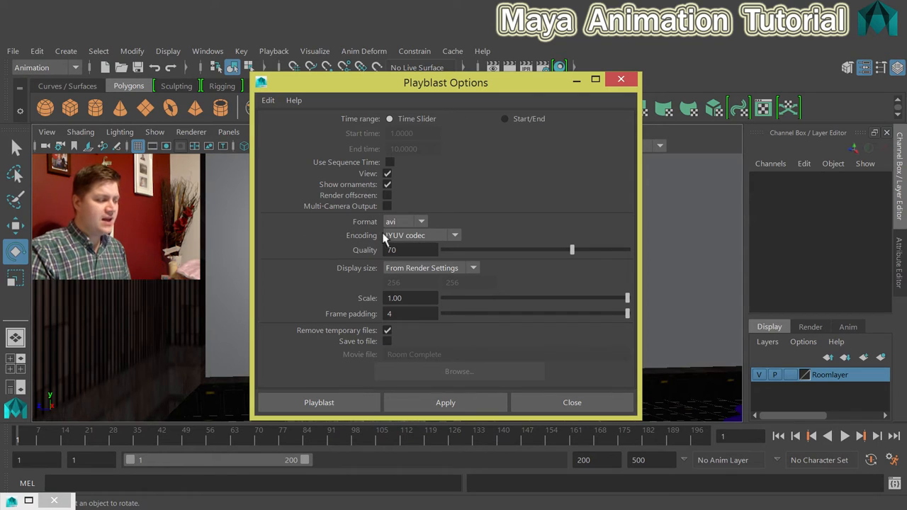
left_click(454, 235)
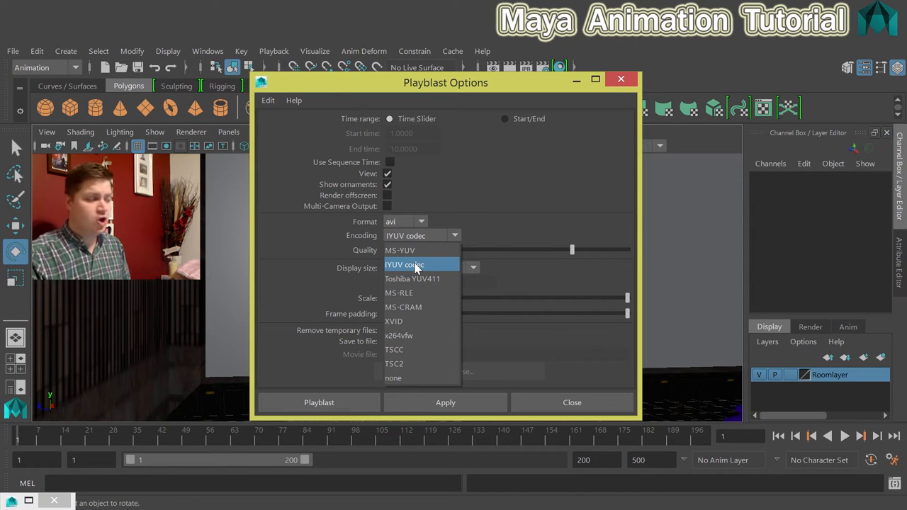
mouse_move(404, 321)
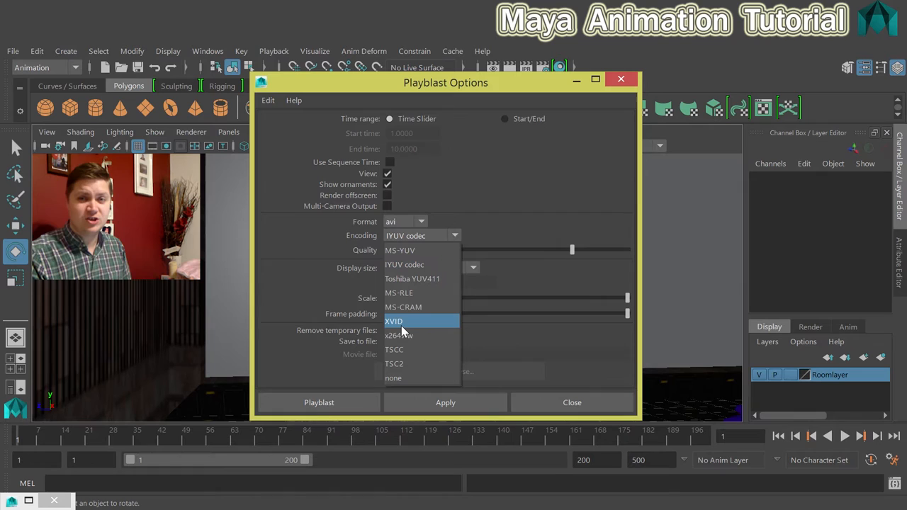
mouse_move(414, 278)
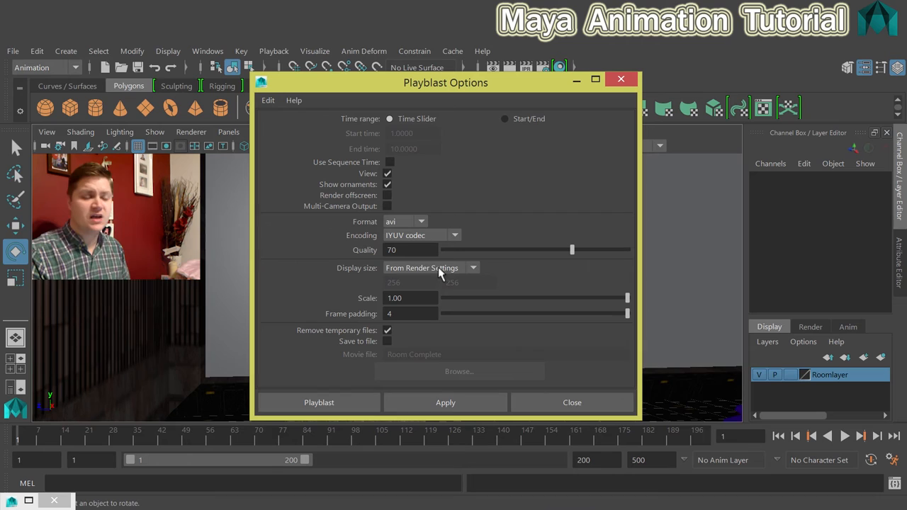
mouse_move(414, 349)
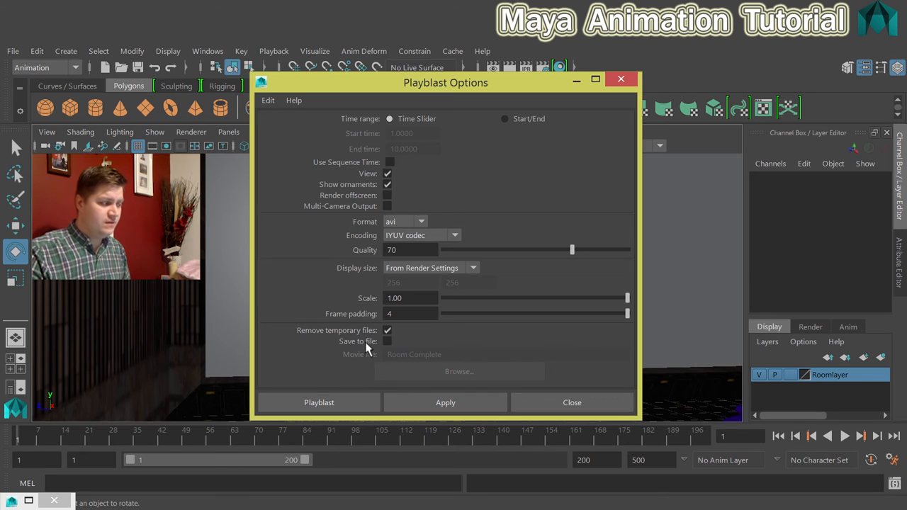
mouse_move(448, 368)
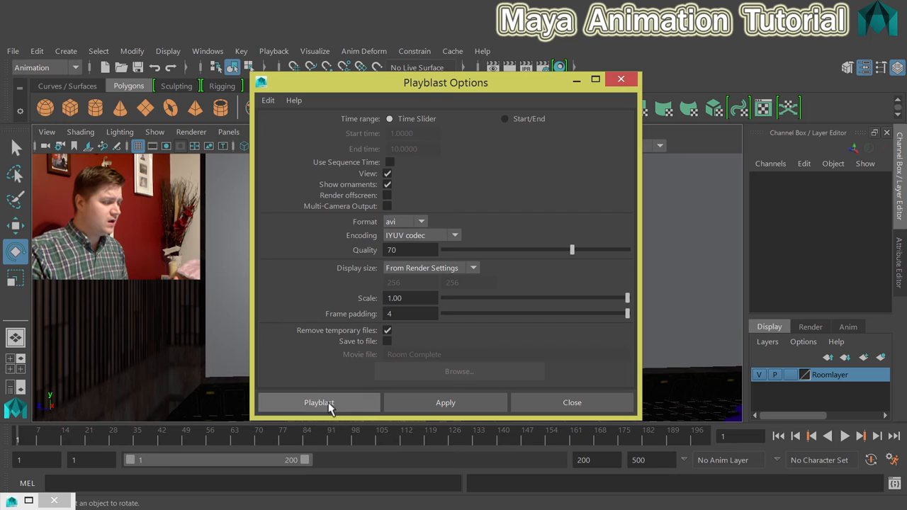
Run the playblast over frames 1–200 and let the avi preview play.
left_click(317, 403)
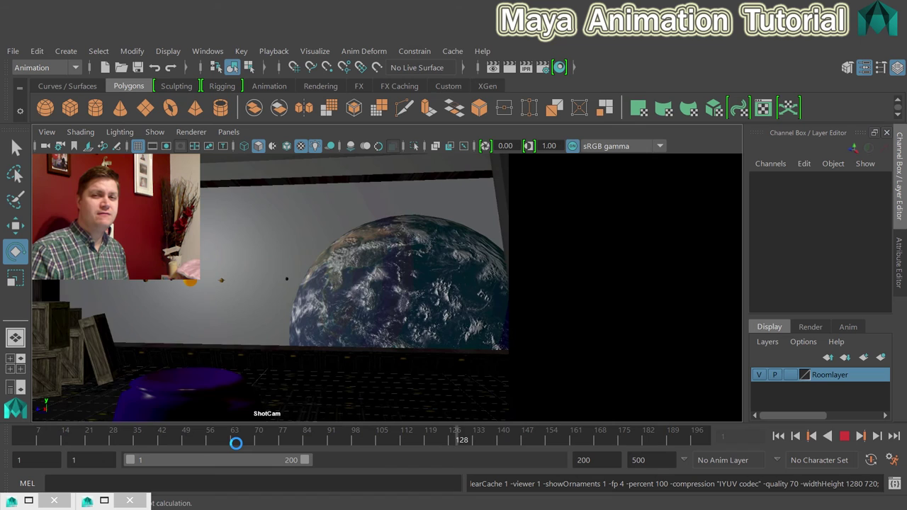
left_click(861, 436)
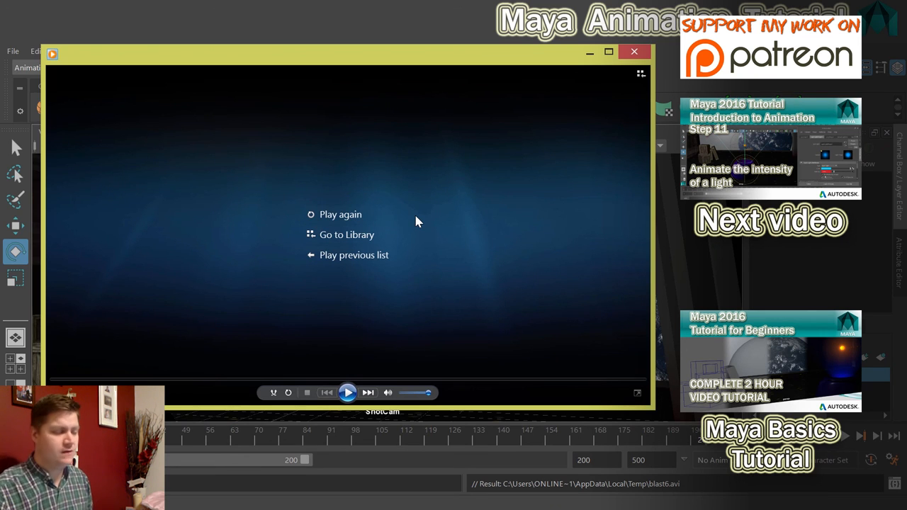
Close Windows Media Player after the preview finishes, returning to Maya.
left_click(637, 51)
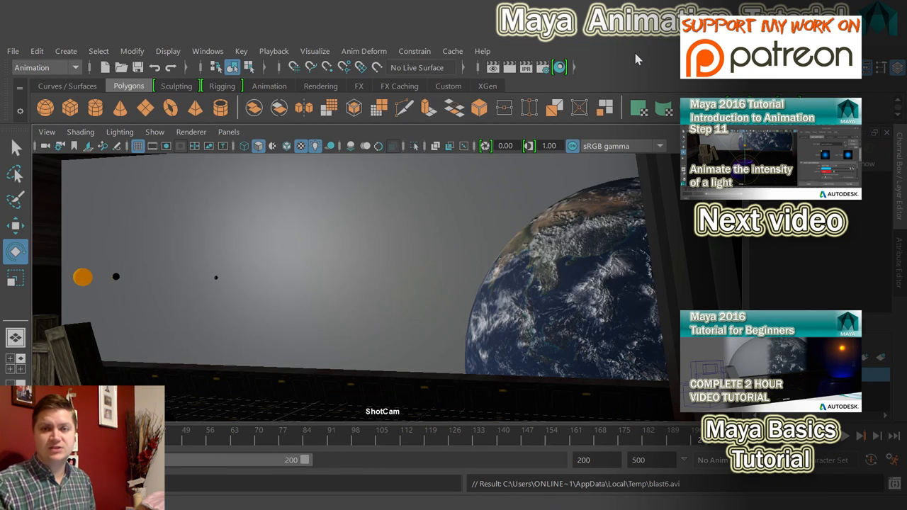